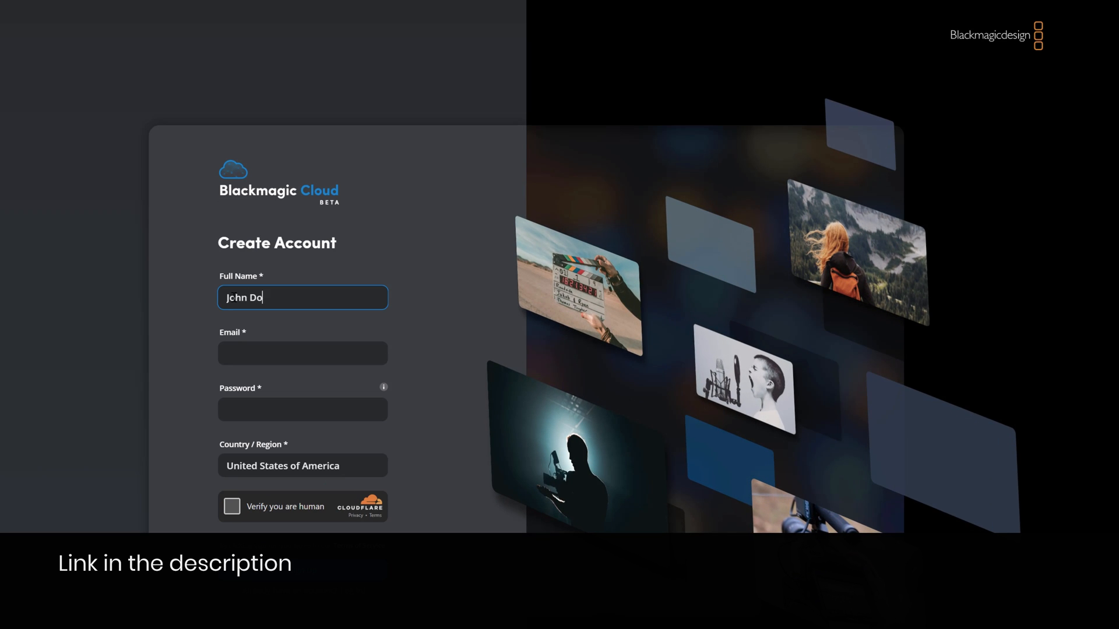
- Submit the completed Create Account form to sign up for Blackmagic Cloud
left_click(302, 570)
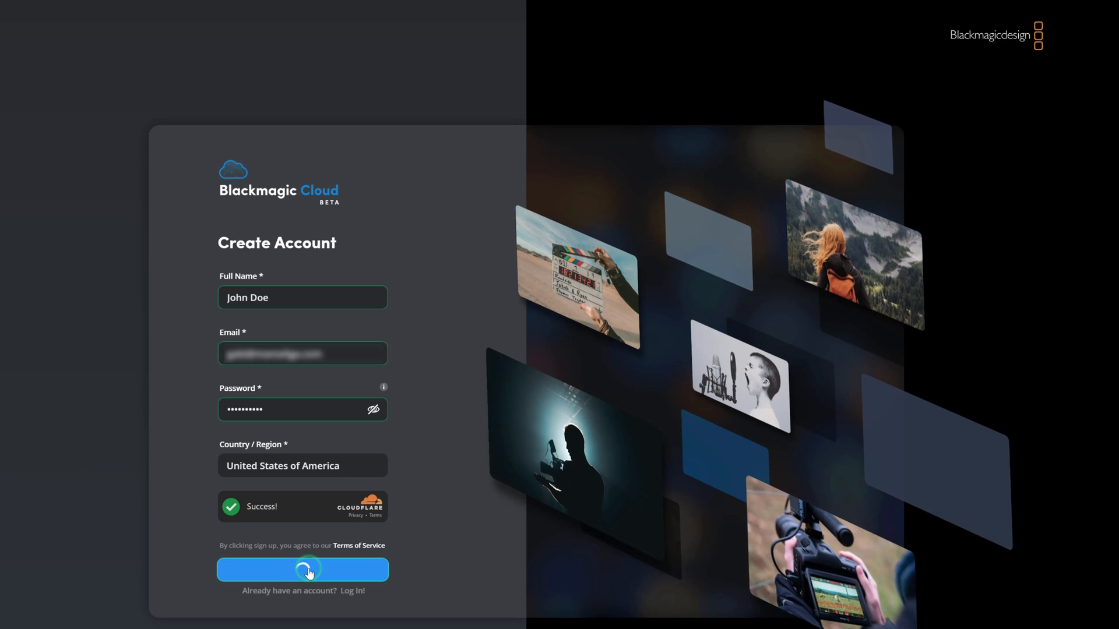
left_click(302, 570)
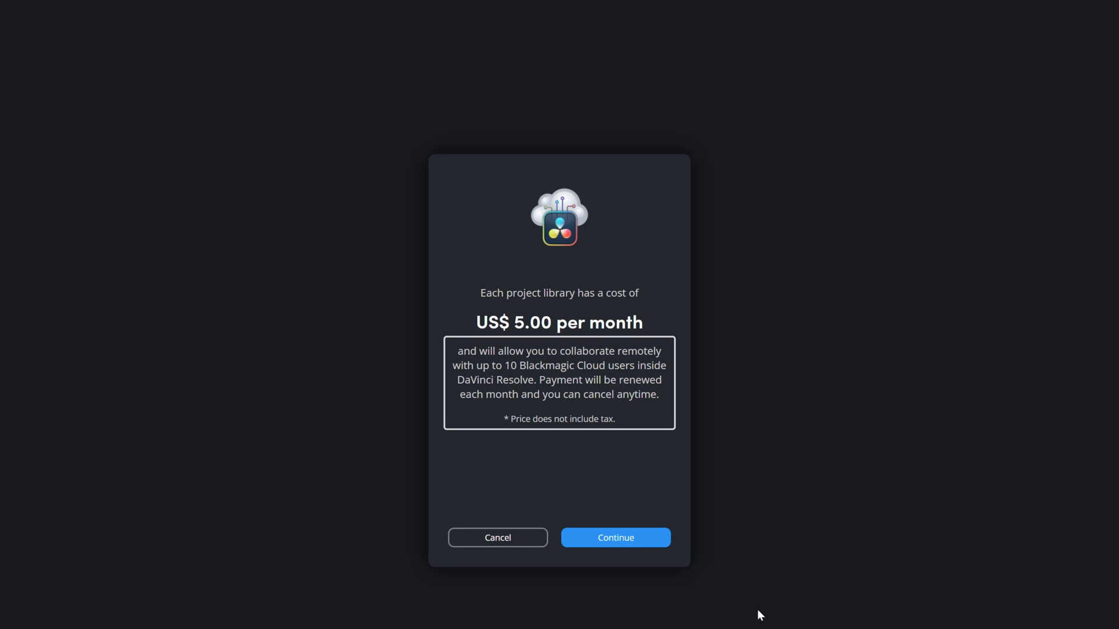
- Accept the US$5.00 monthly project library cost notice
left_click(614, 537)
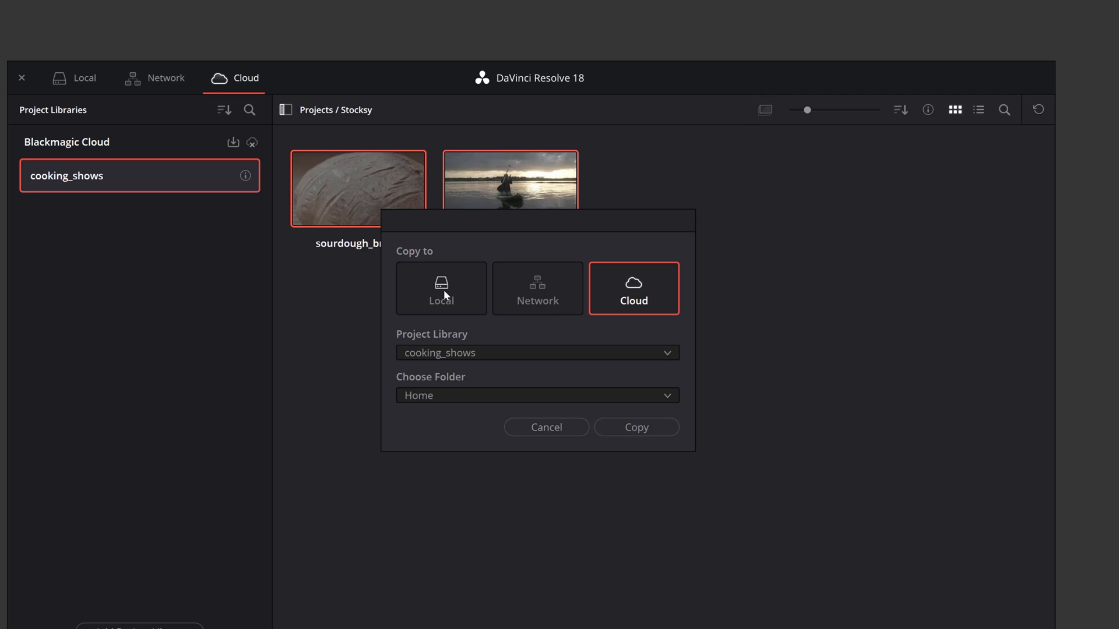
- Copy the two selected projects into the Local Database library's Home folder
left_click(440, 288)
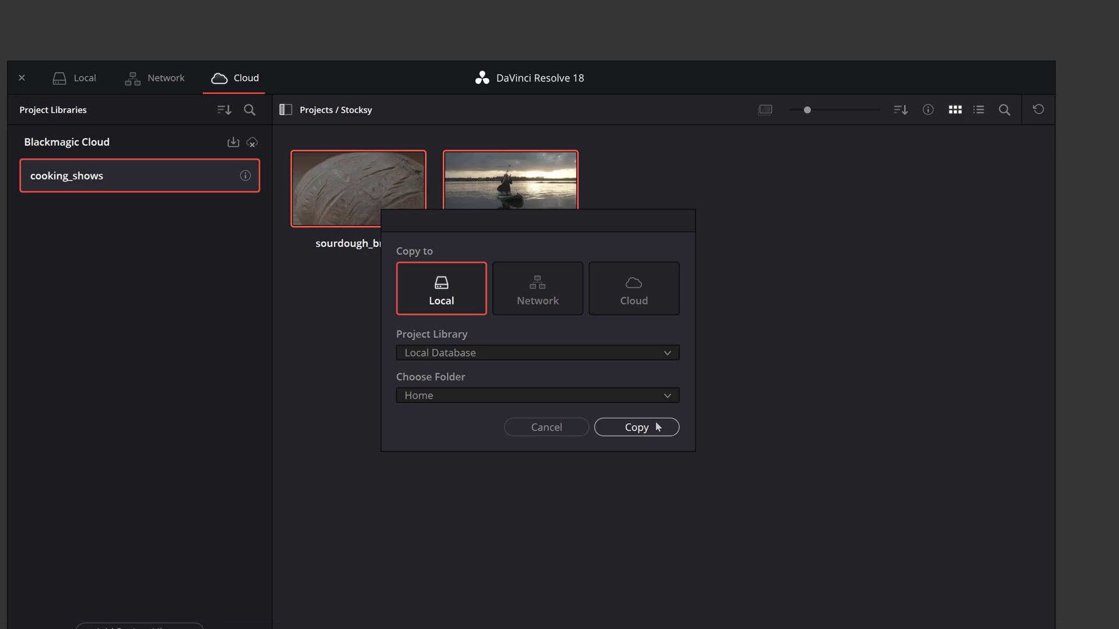
left_click(635, 426)
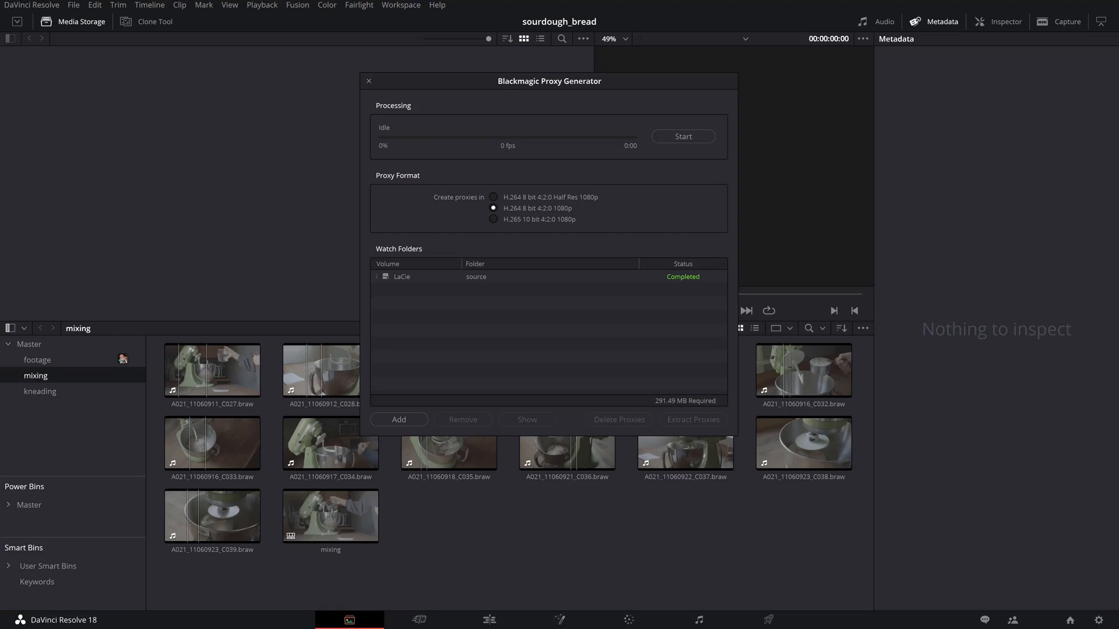
- Add the Elements video watch folder, start proxy processing, and target the Dropbox proxies folder
left_click(399, 420)
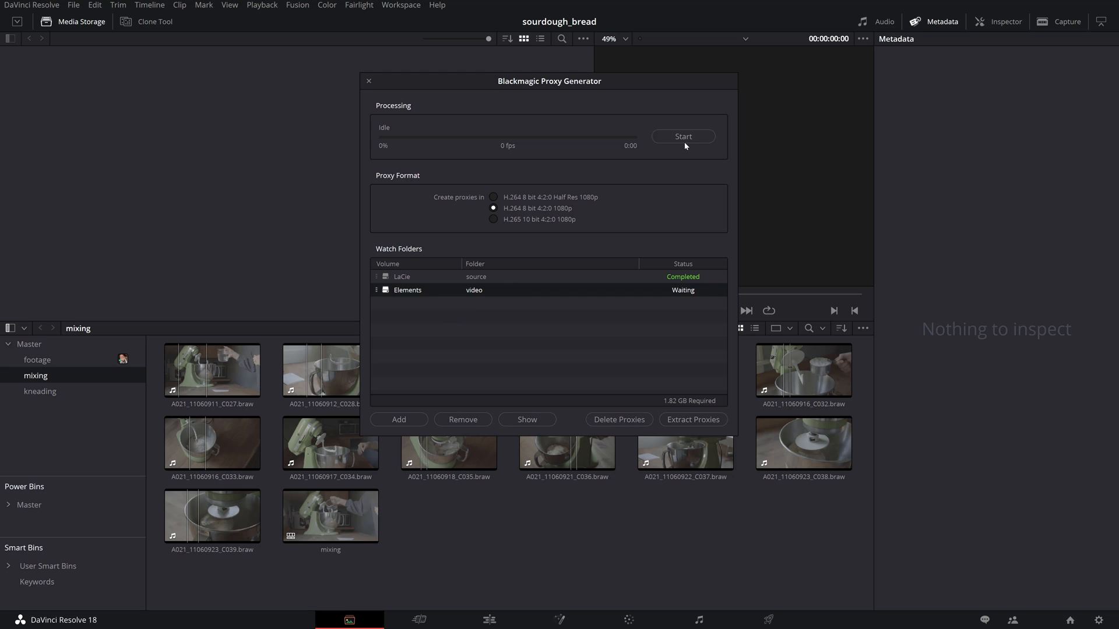
left_click(682, 136)
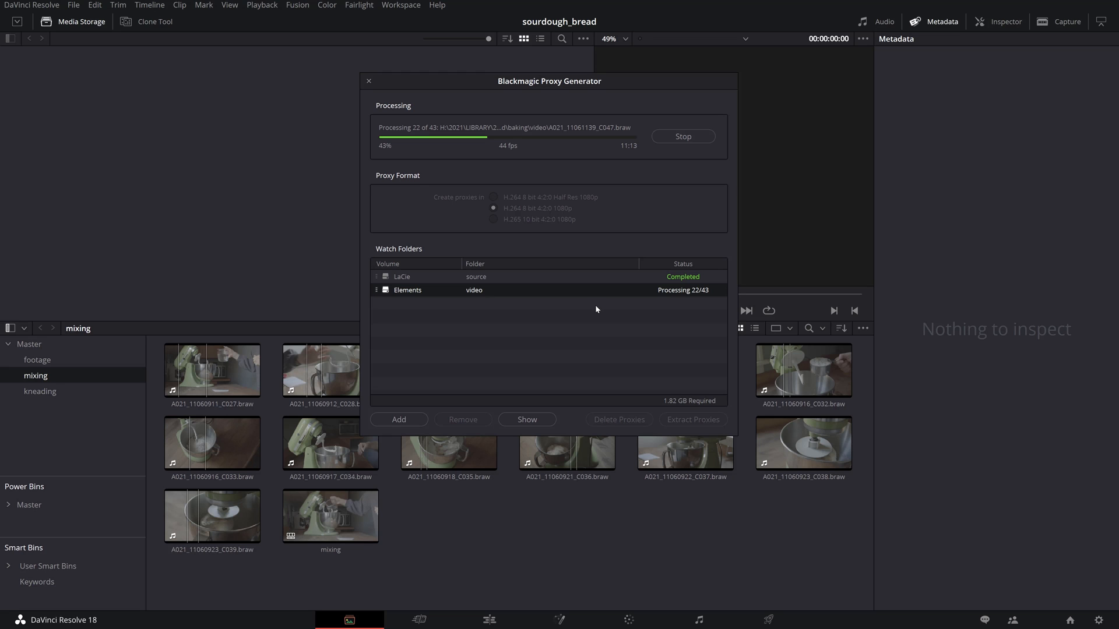
left_click(398, 418)
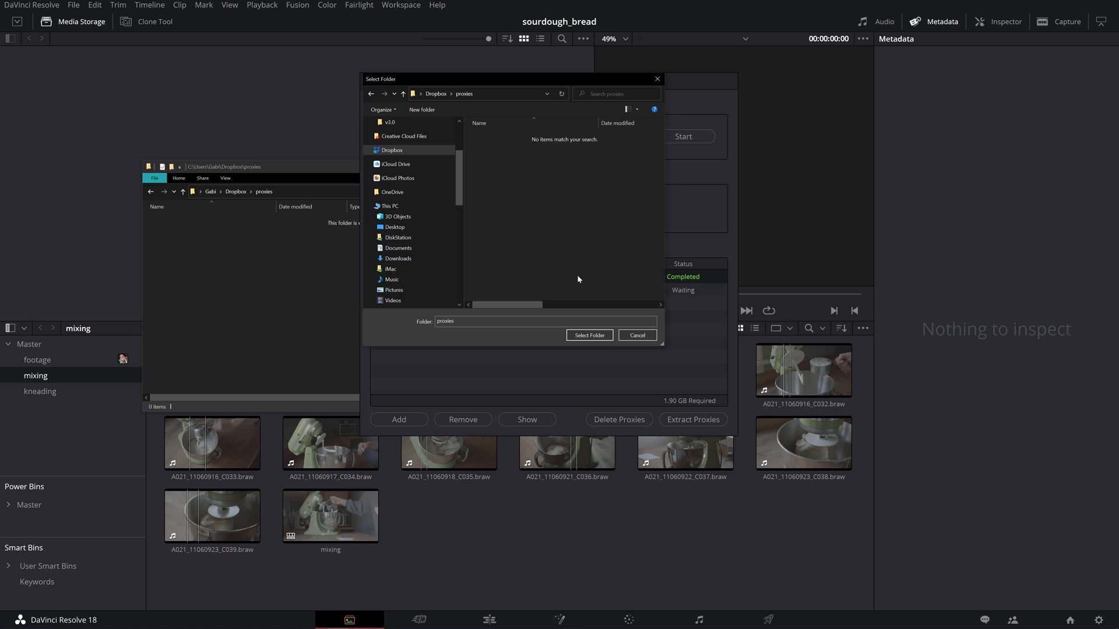
left_click(588, 336)
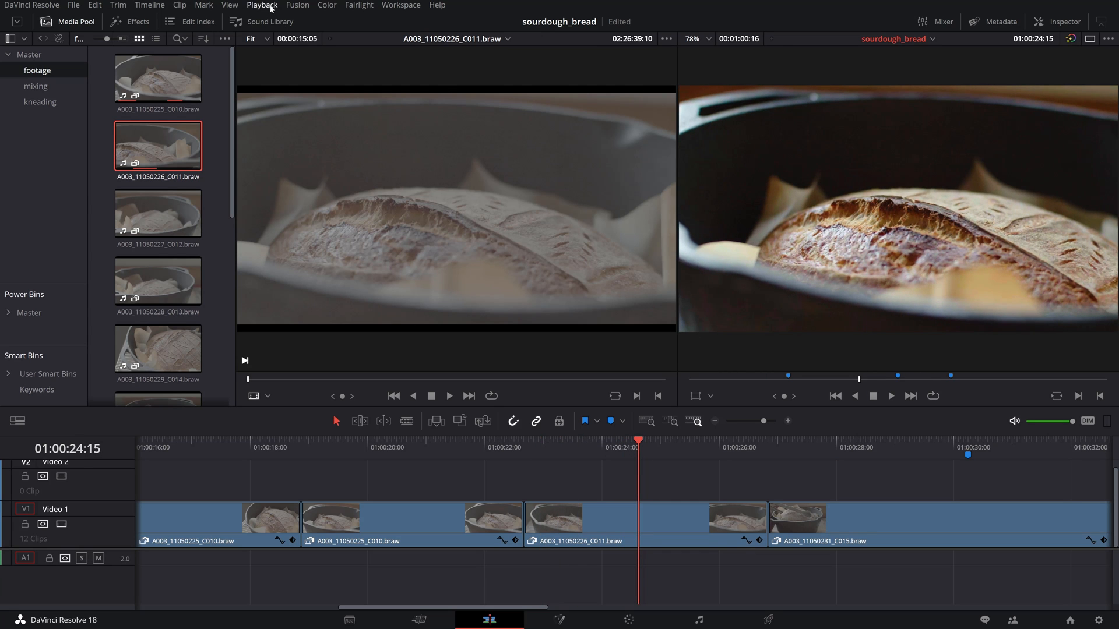
- Confirm Prefer Proxies under Playback > Proxy Handling, then bring up the Project Manager
left_click(262, 5)
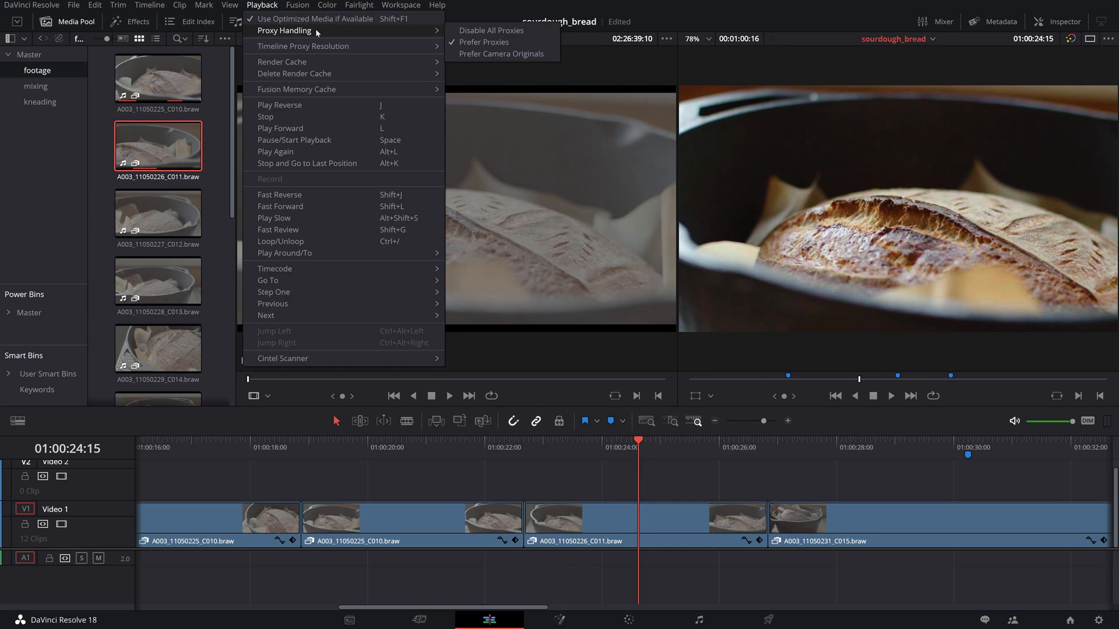
mouse_move(491, 31)
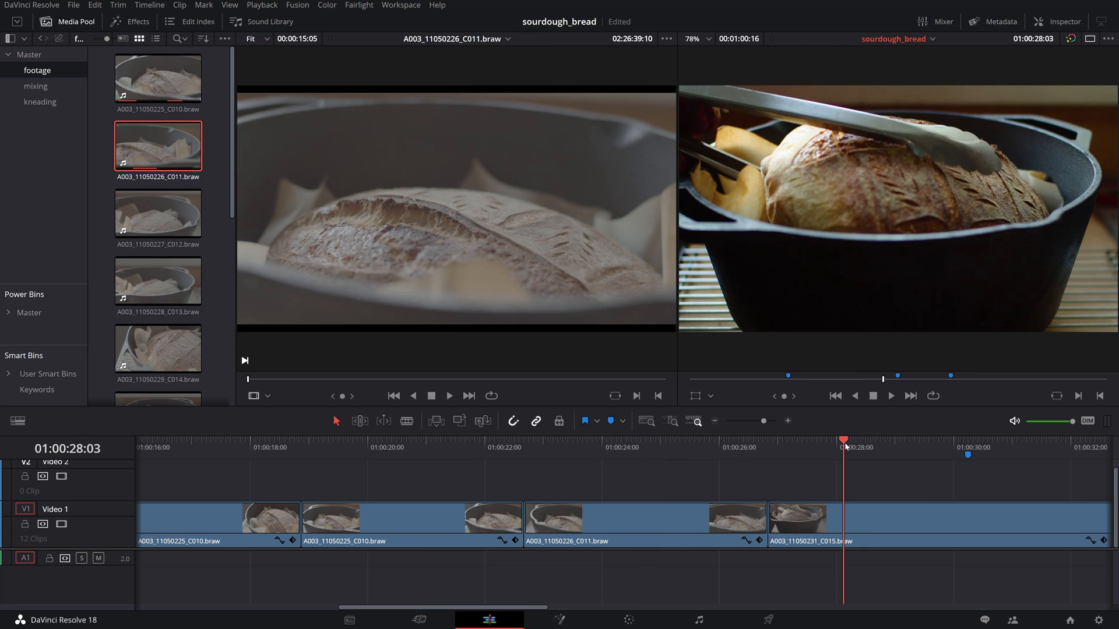
left_click(768, 619)
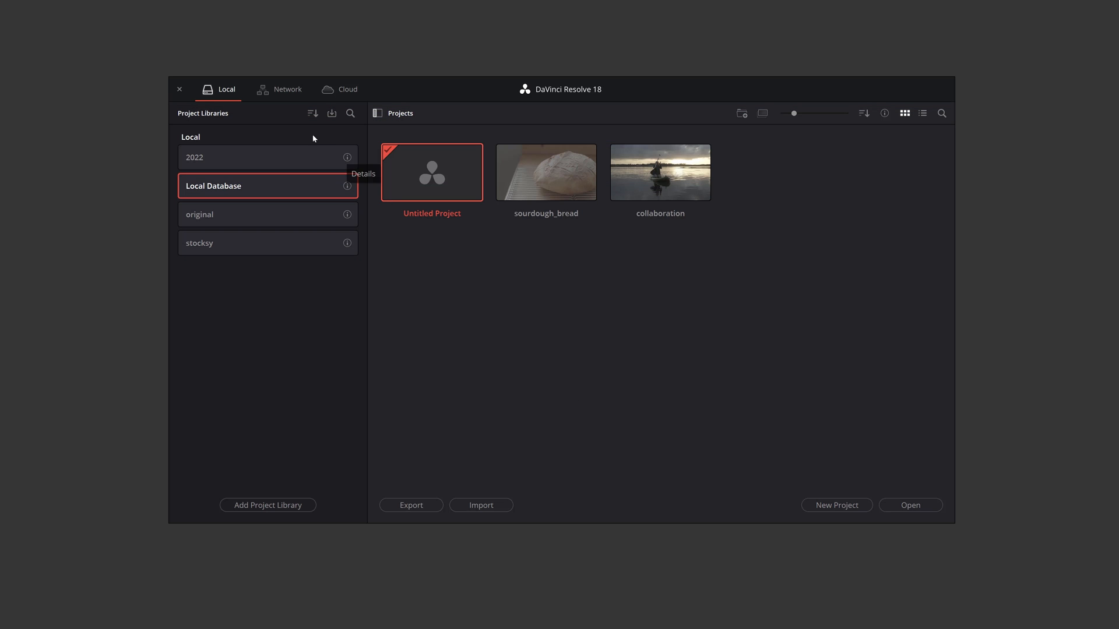
mouse_move(291, 128)
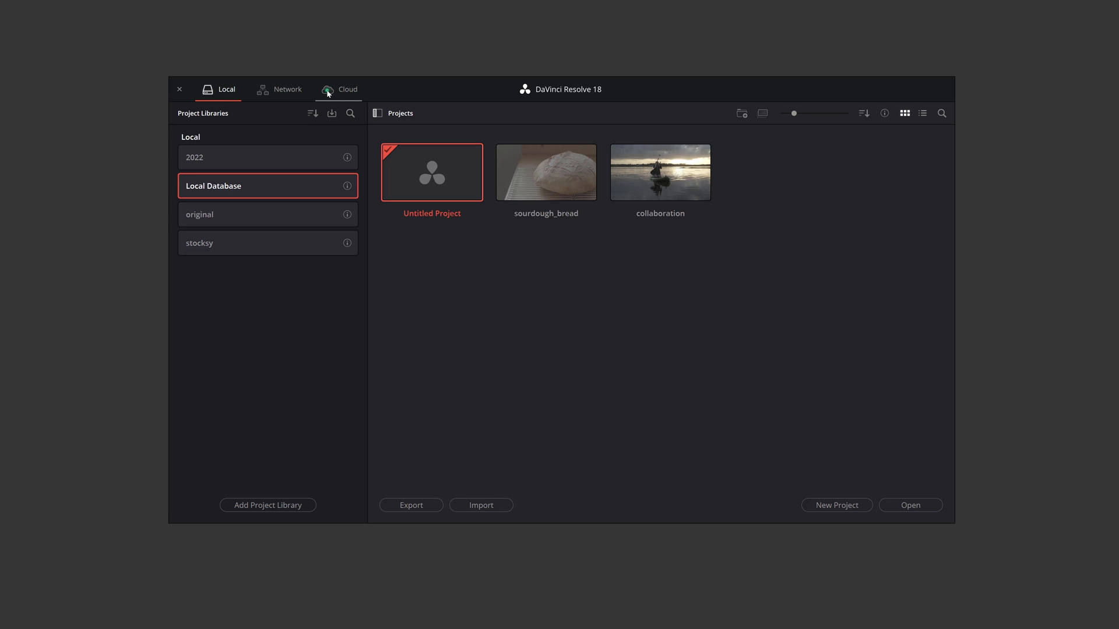
- Sign in to Blackmagic Cloud from the Project Manager's Cloud tab with email and password
left_click(342, 90)
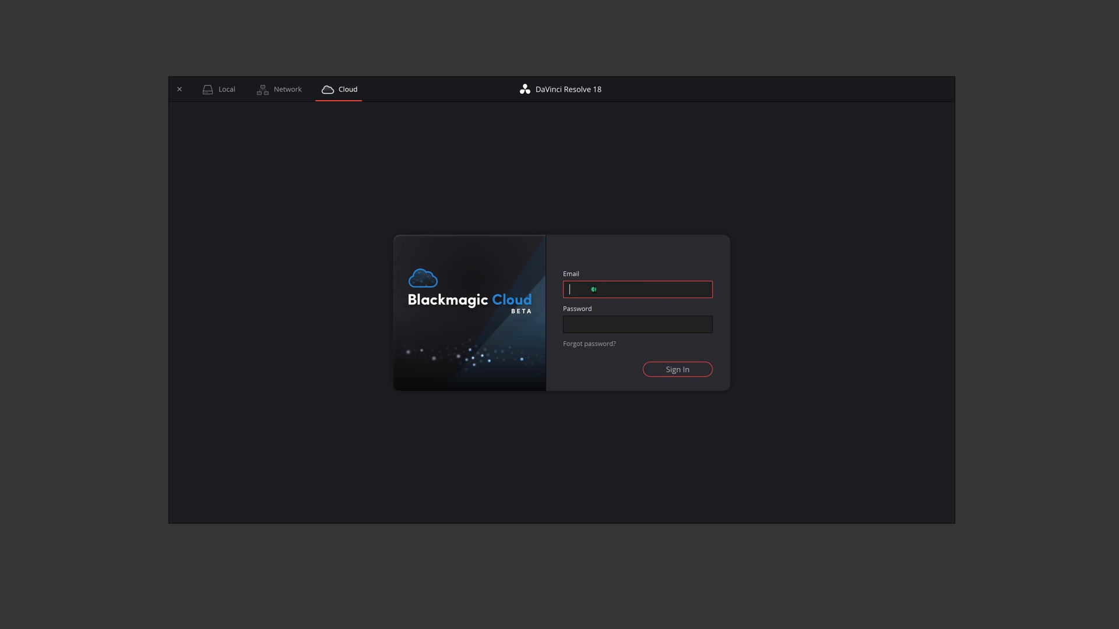
type("password")
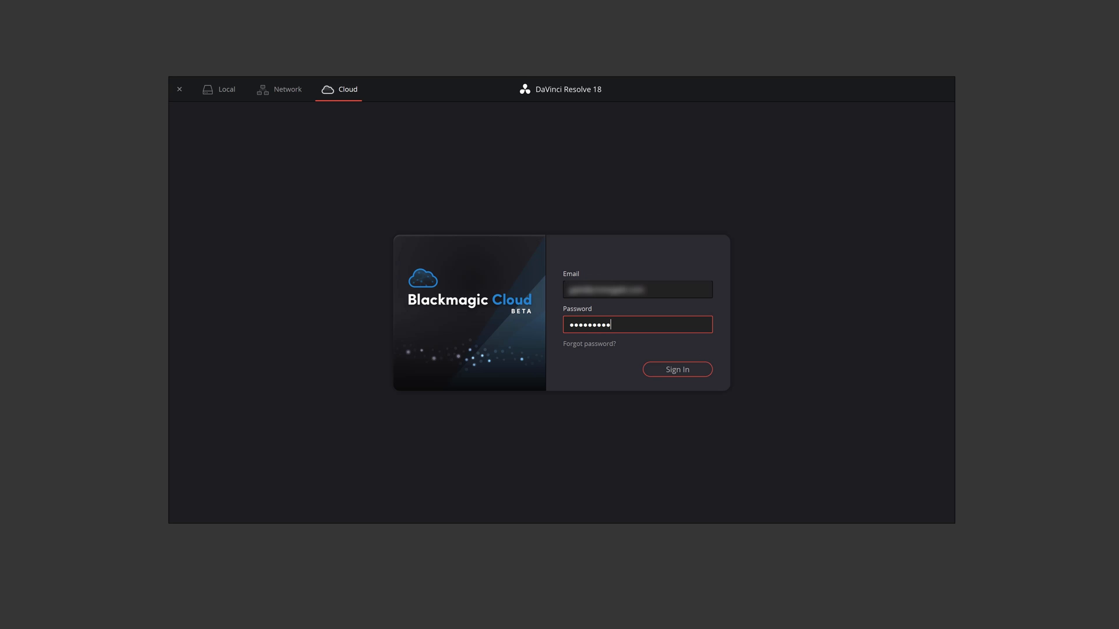
left_click(677, 369)
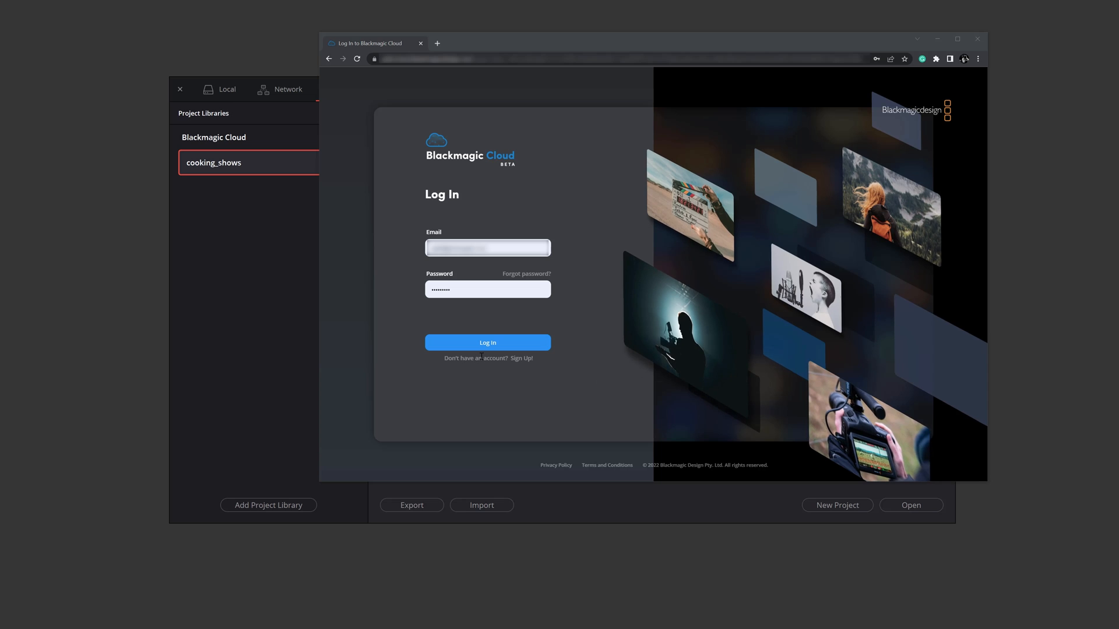
- Log in to the website and create a project library named collaboration in the USA - Ohio region
left_click(487, 343)
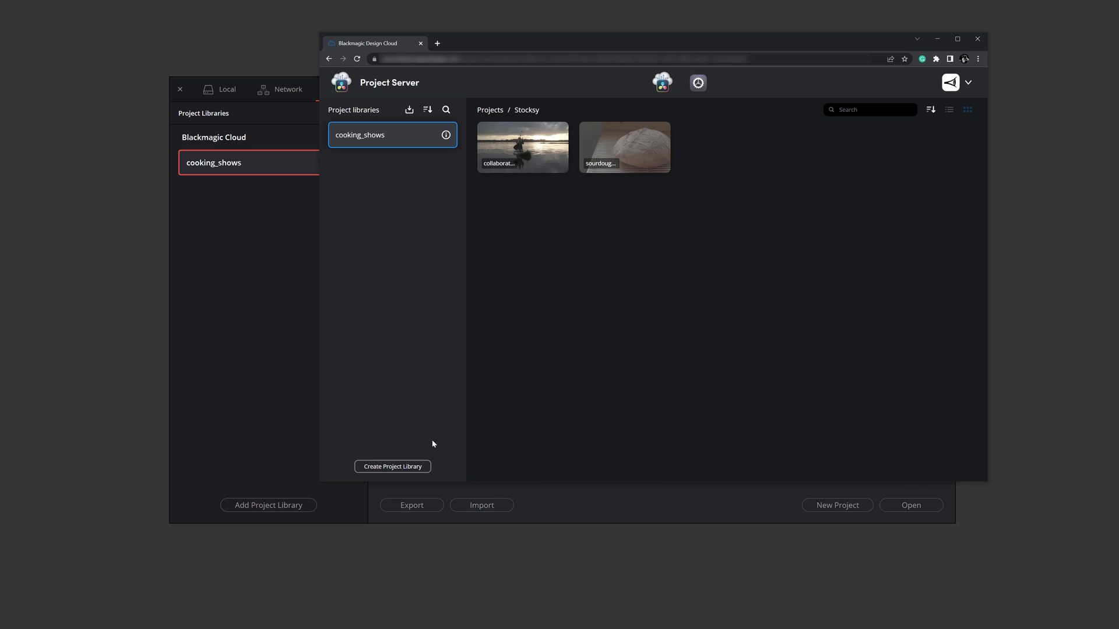
left_click(392, 466)
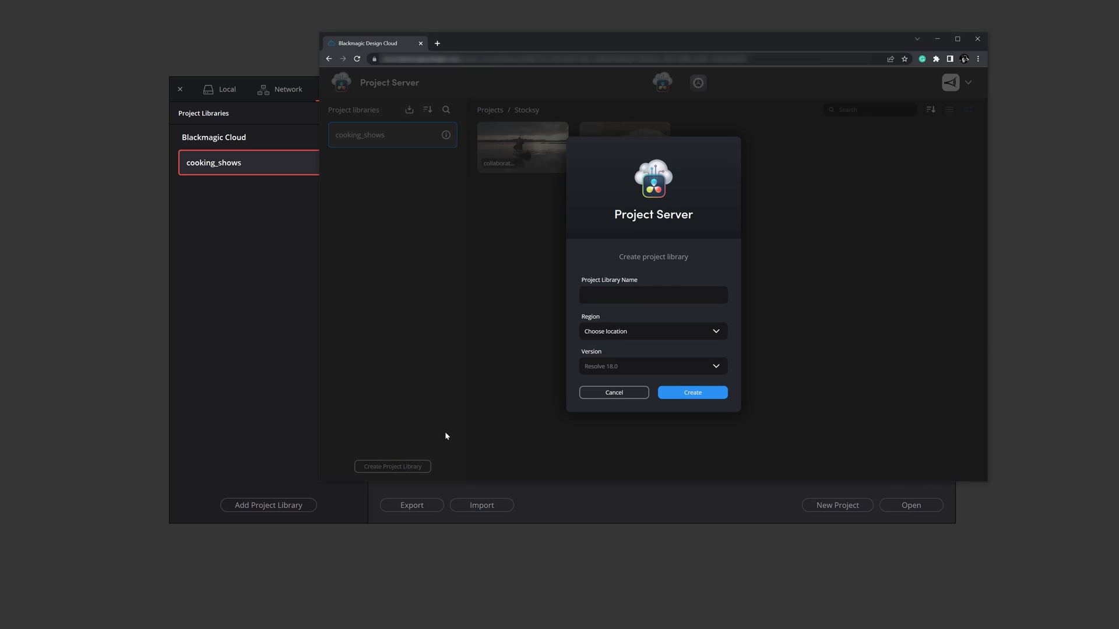
type("collaboration")
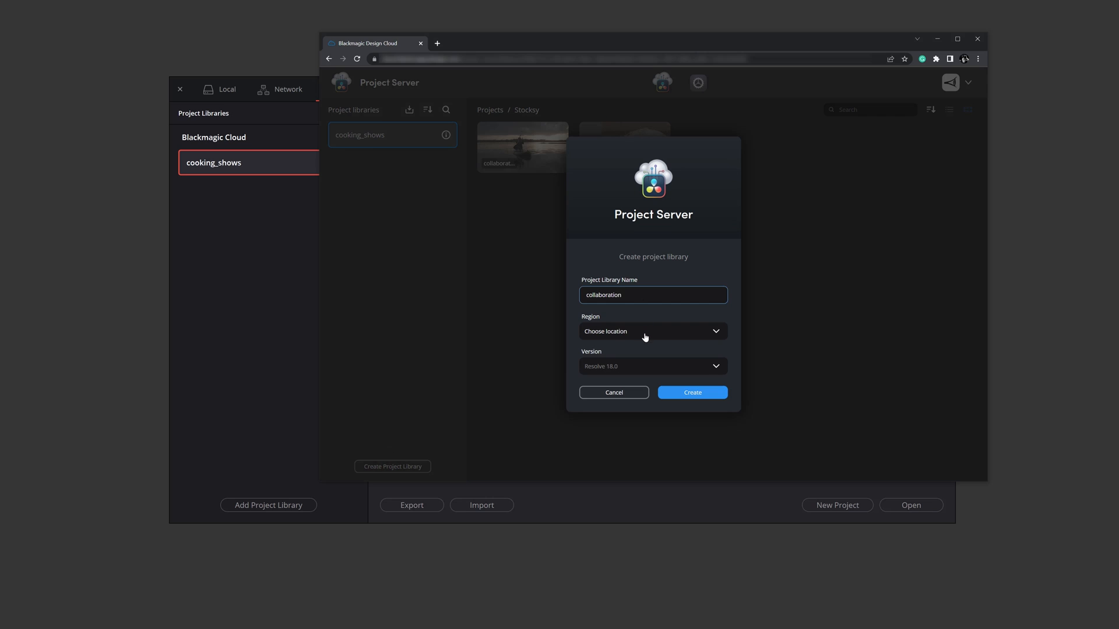
left_click(651, 331)
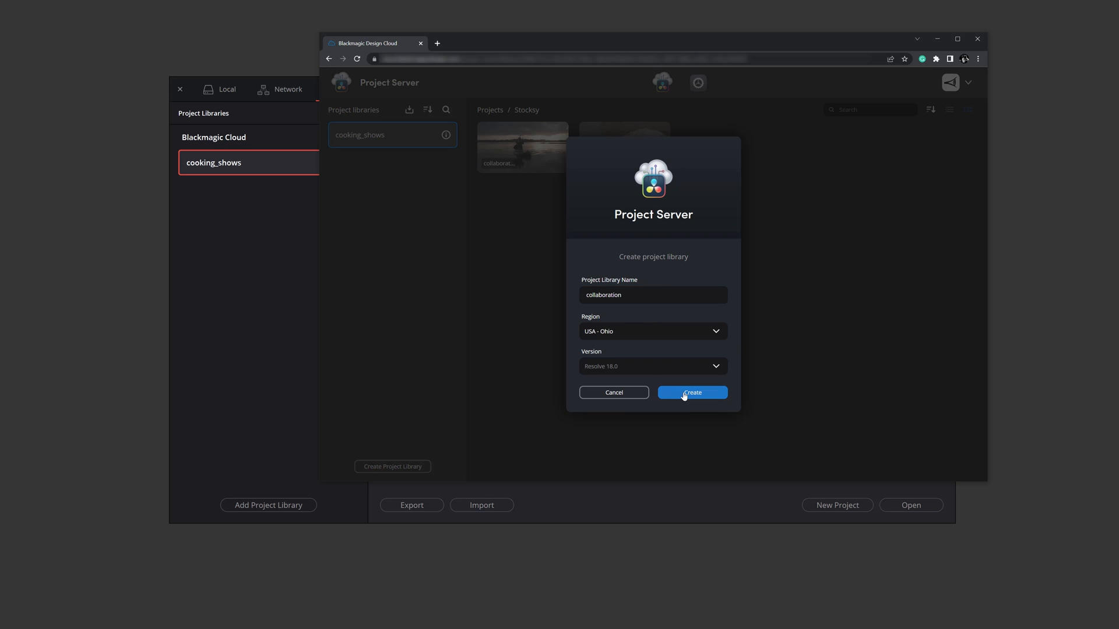
left_click(691, 392)
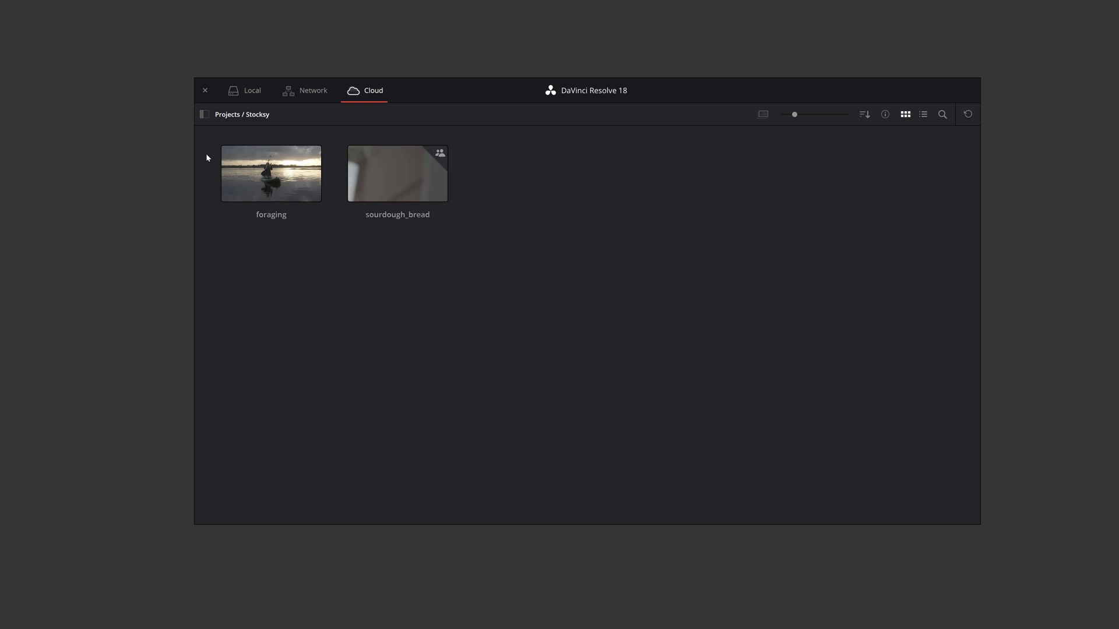
left_click(203, 115)
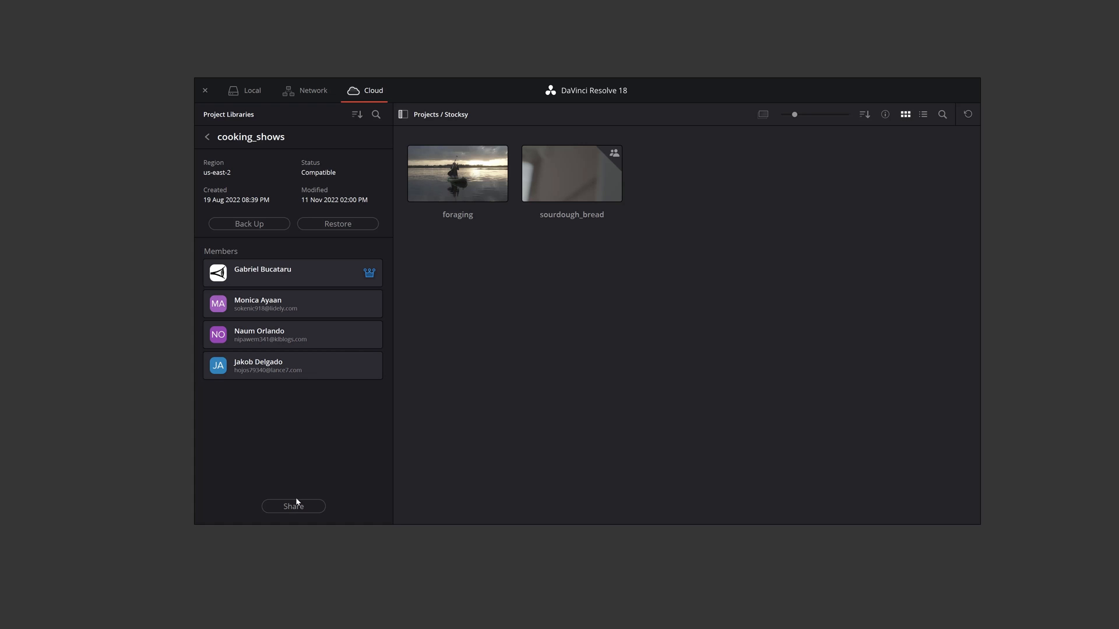
left_click(293, 506)
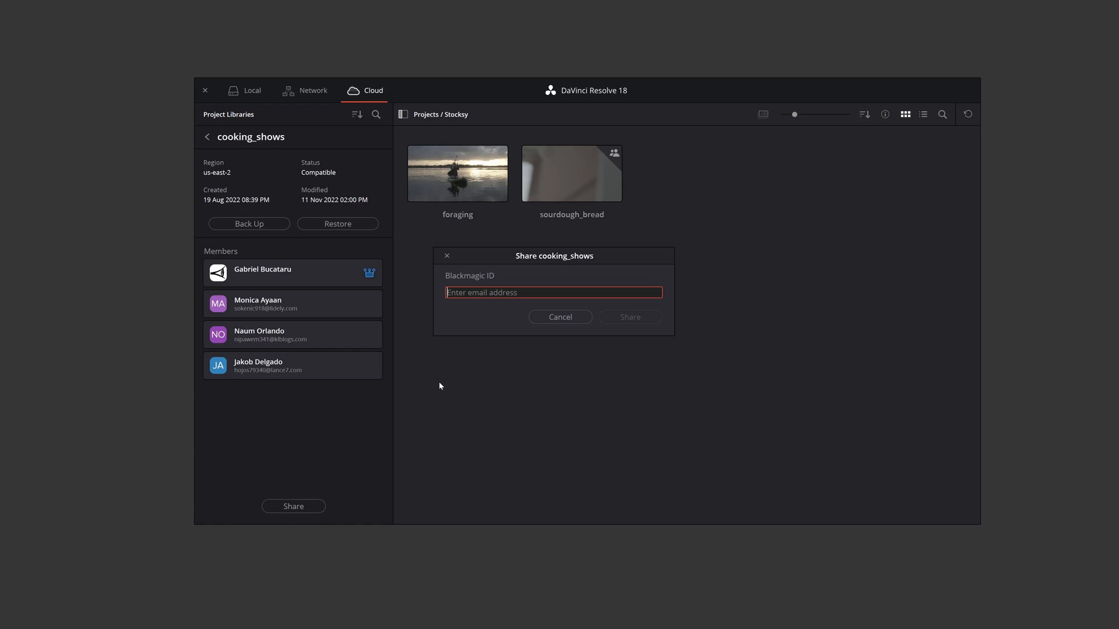
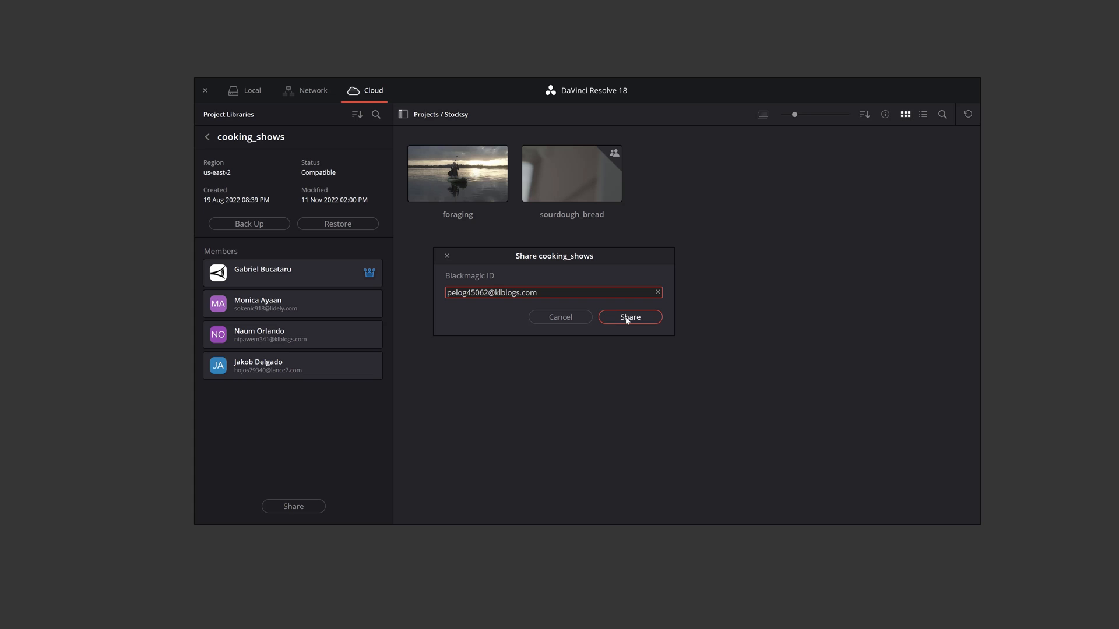
left_click(628, 317)
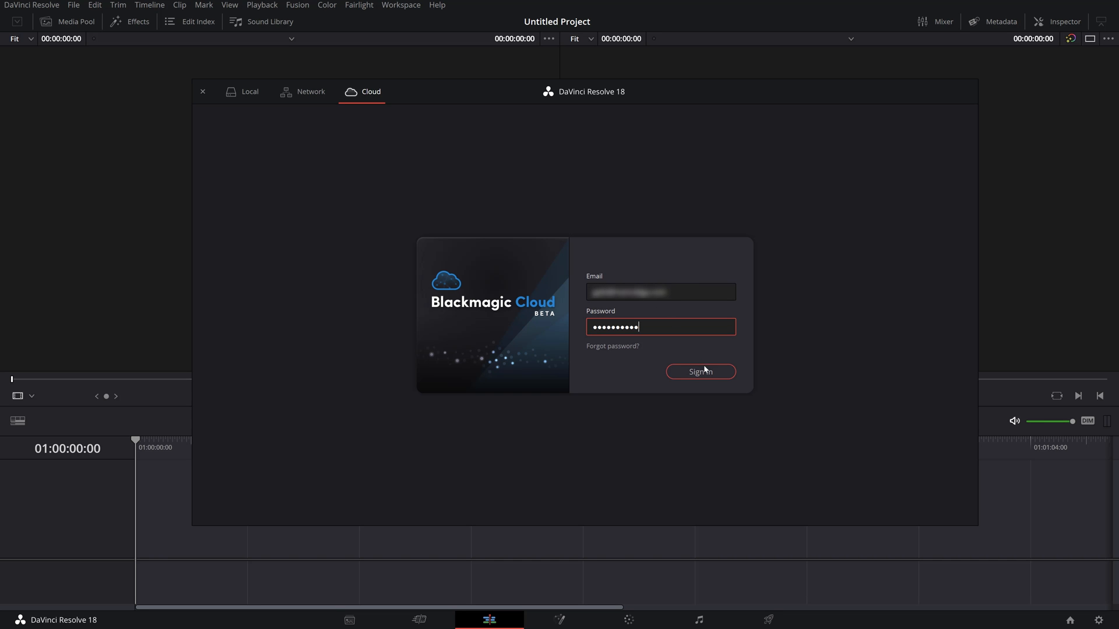
- Sign in to the cloud account and select sourdough_bread in the shared cooking_shows library
left_click(699, 371)
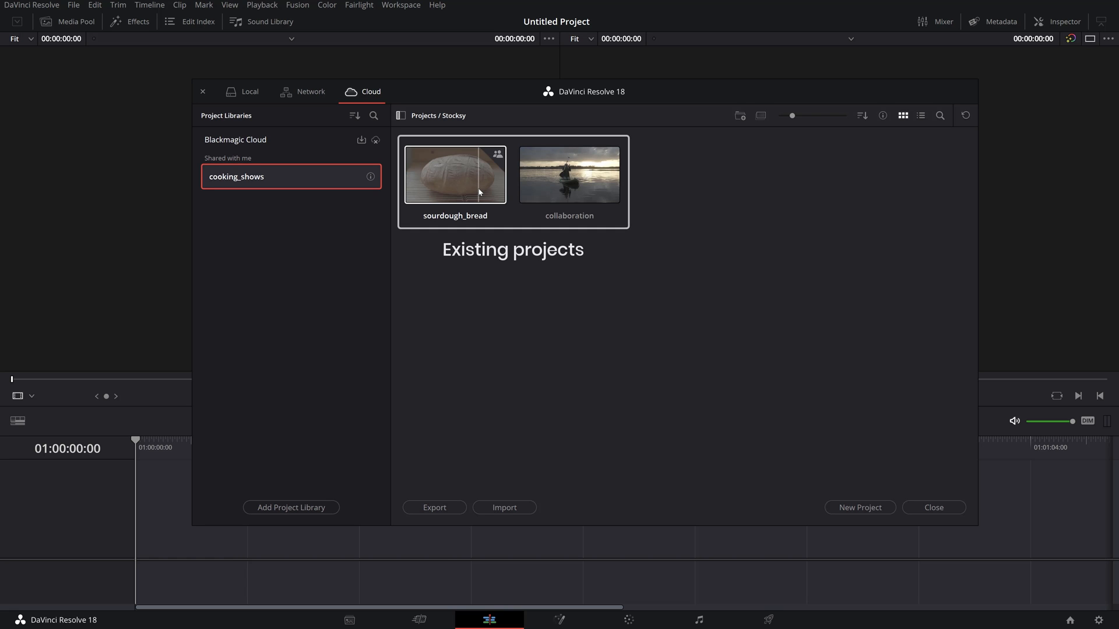
left_click(569, 173)
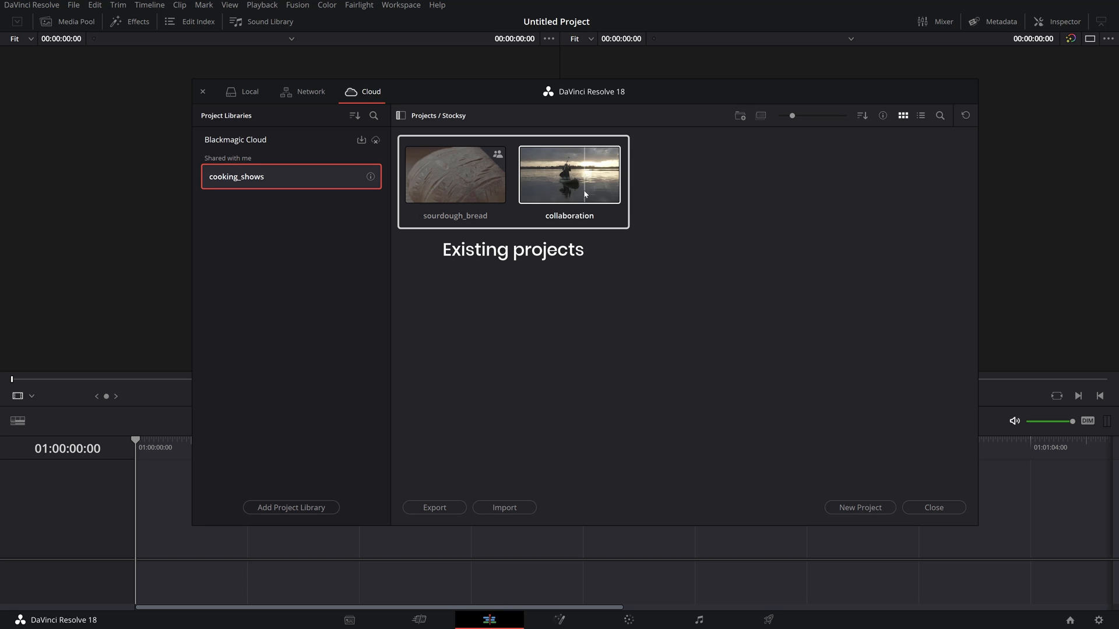
left_click(455, 175)
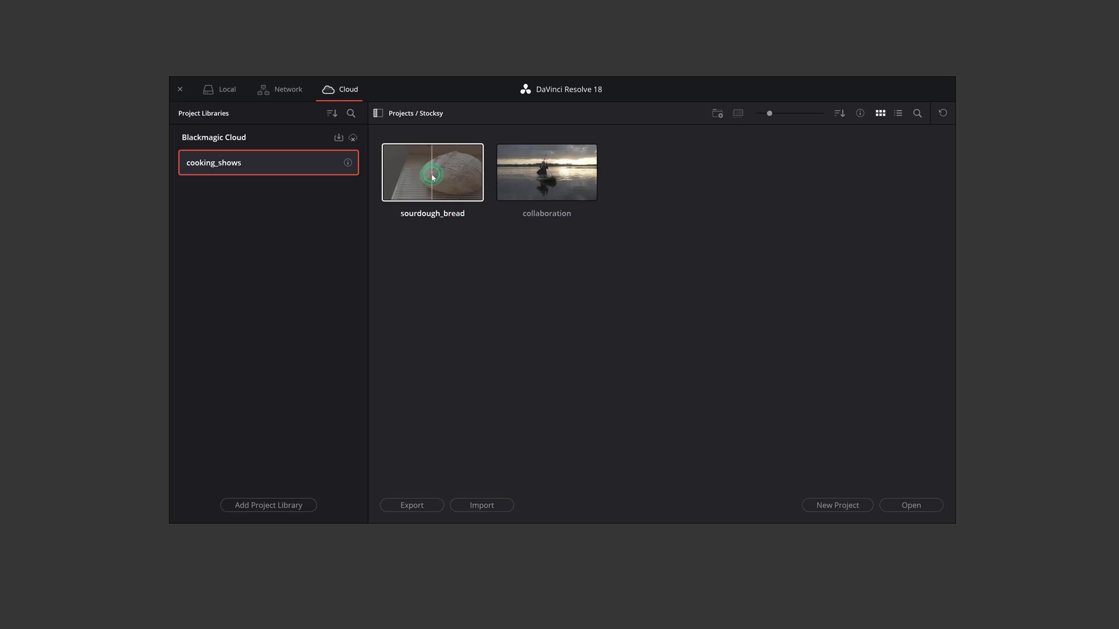
- Open the sourdough_bread project and load its sourdough_bread timeline from the viewer's timeline list
double_click(431, 172)
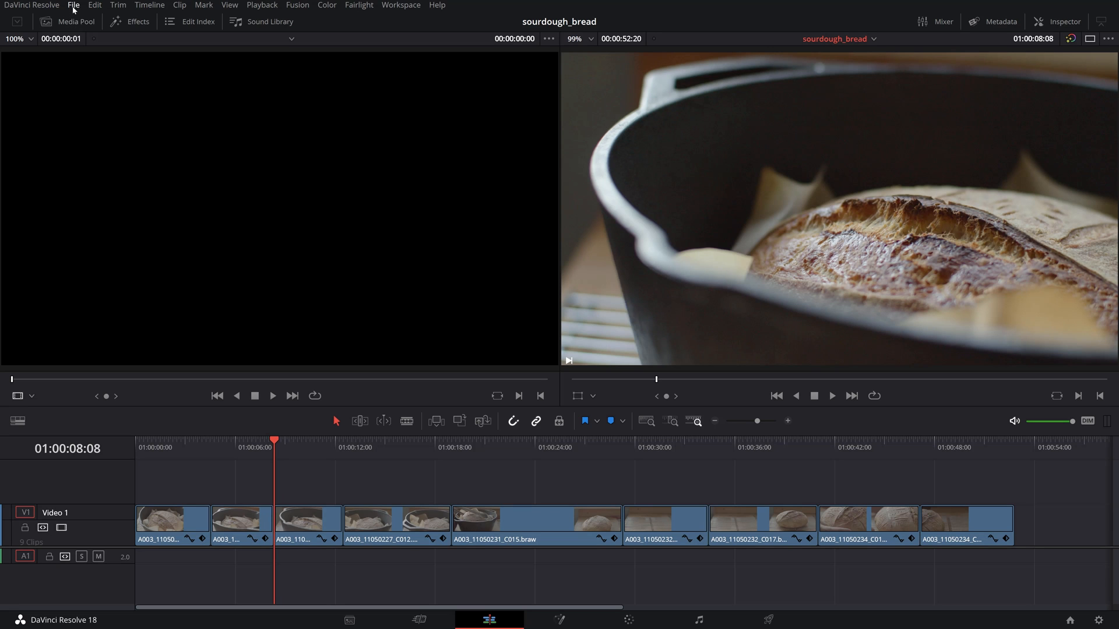
left_click(73, 4)
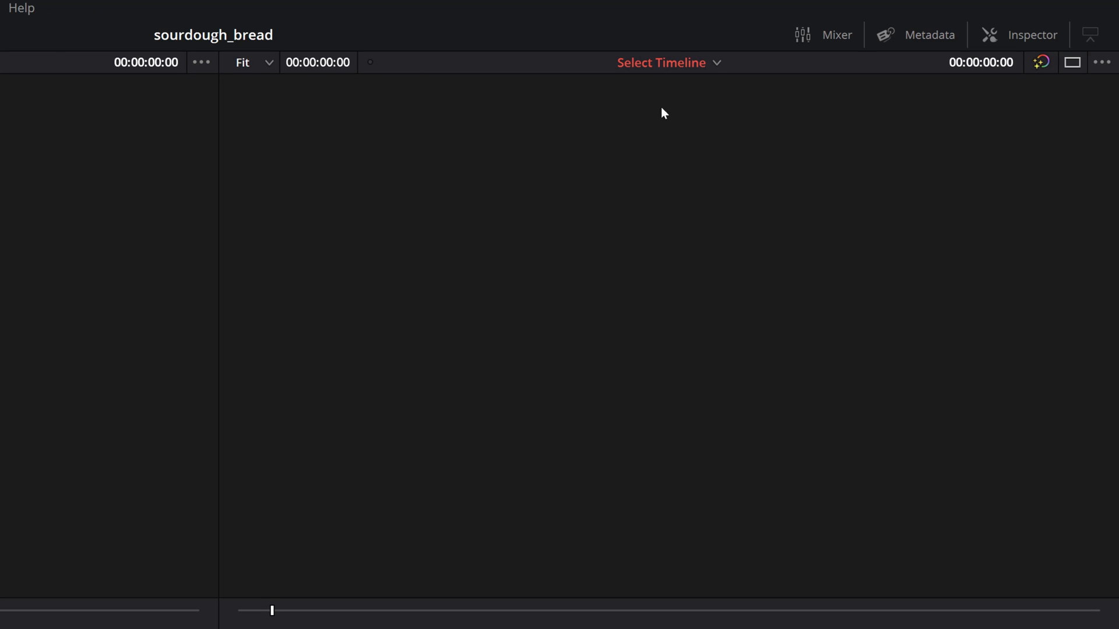
left_click(667, 62)
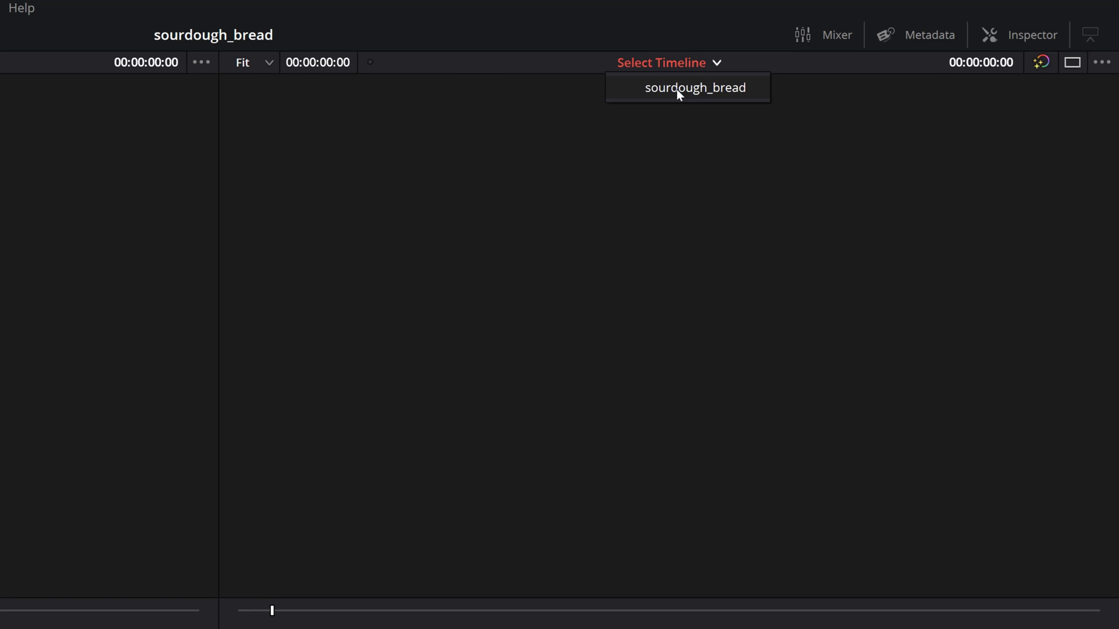
left_click(693, 88)
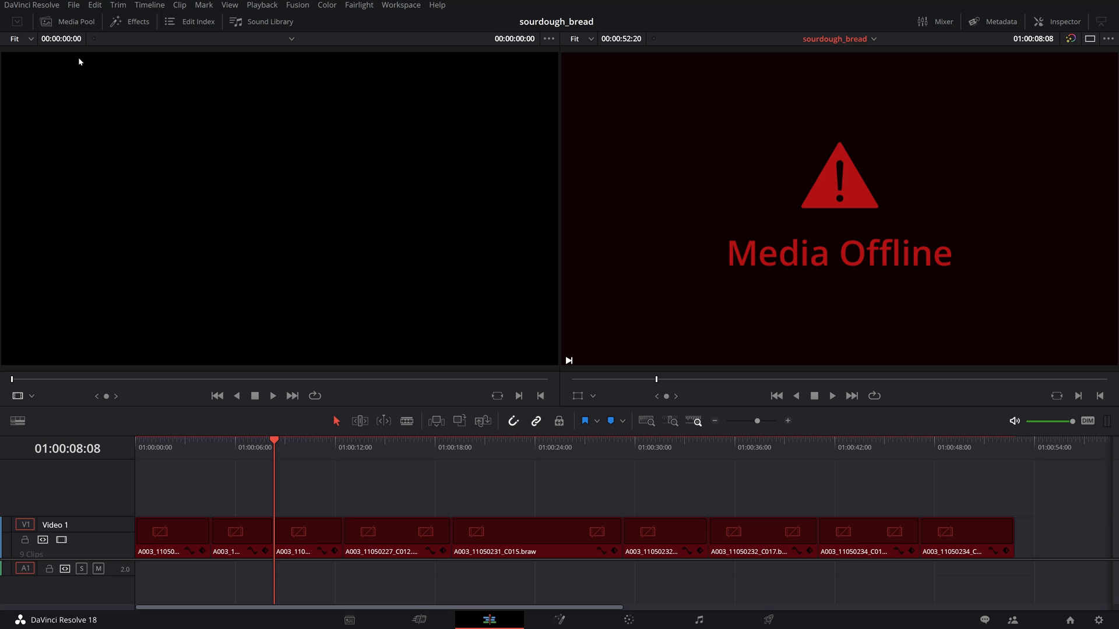
- Relink the offline clips to the source folder inside the Bread video folder
left_click(68, 21)
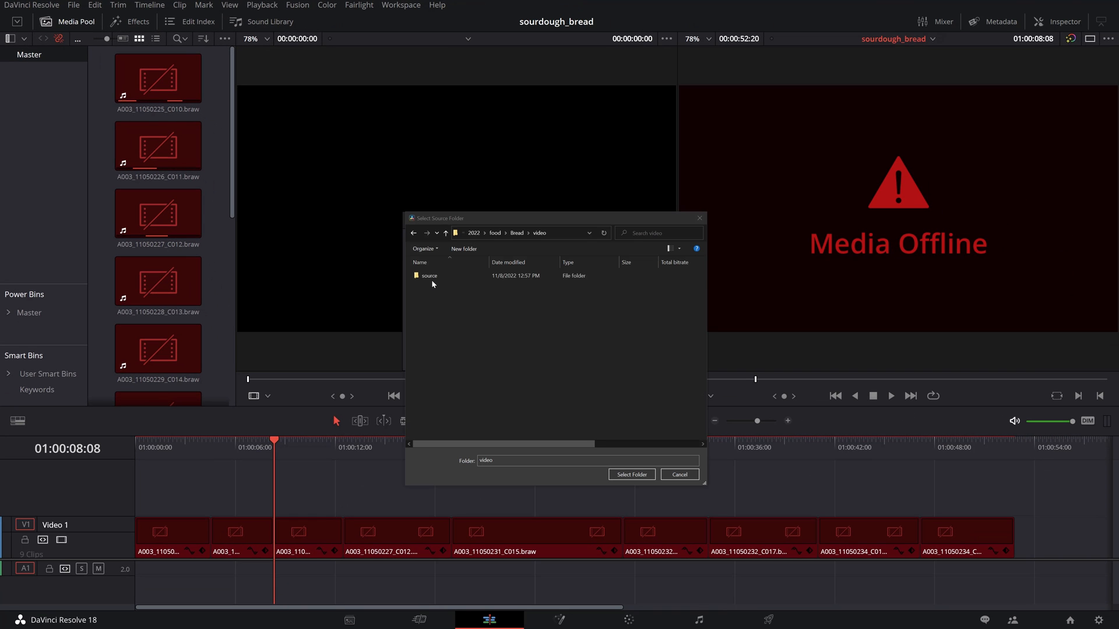
double_click(429, 275)
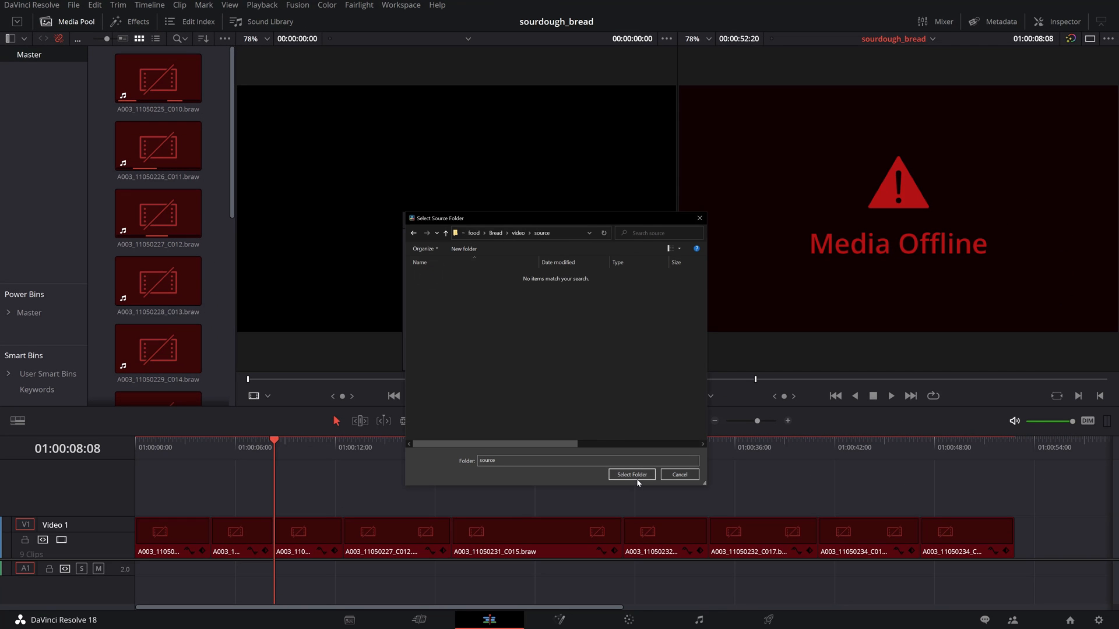
left_click(630, 475)
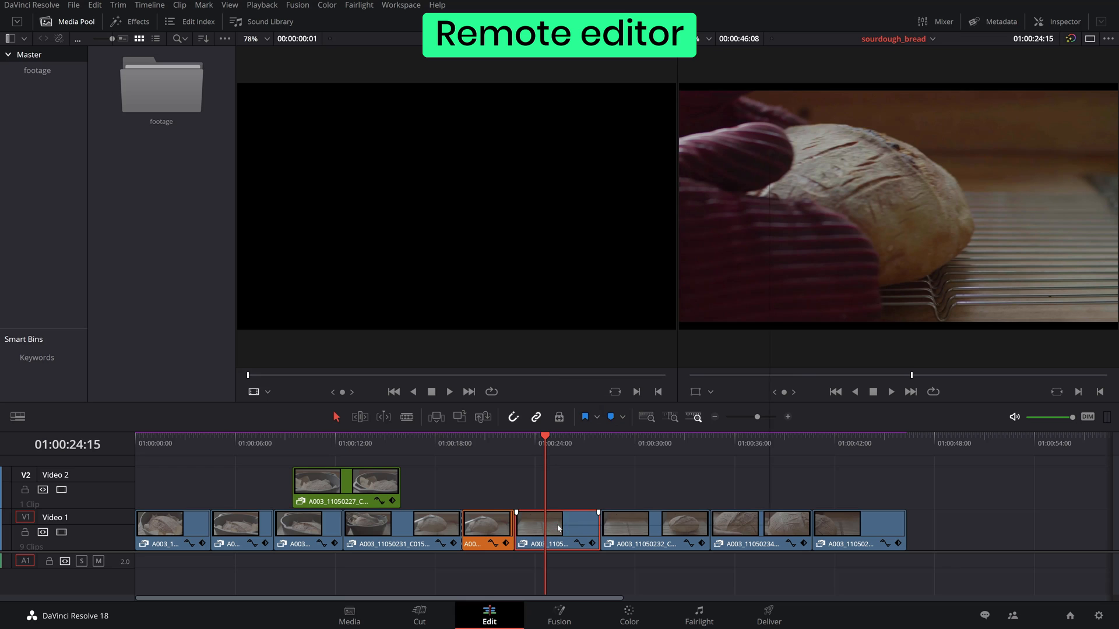
- Add a new bin named mixing beside footage in the media pool
right_click(557, 528)
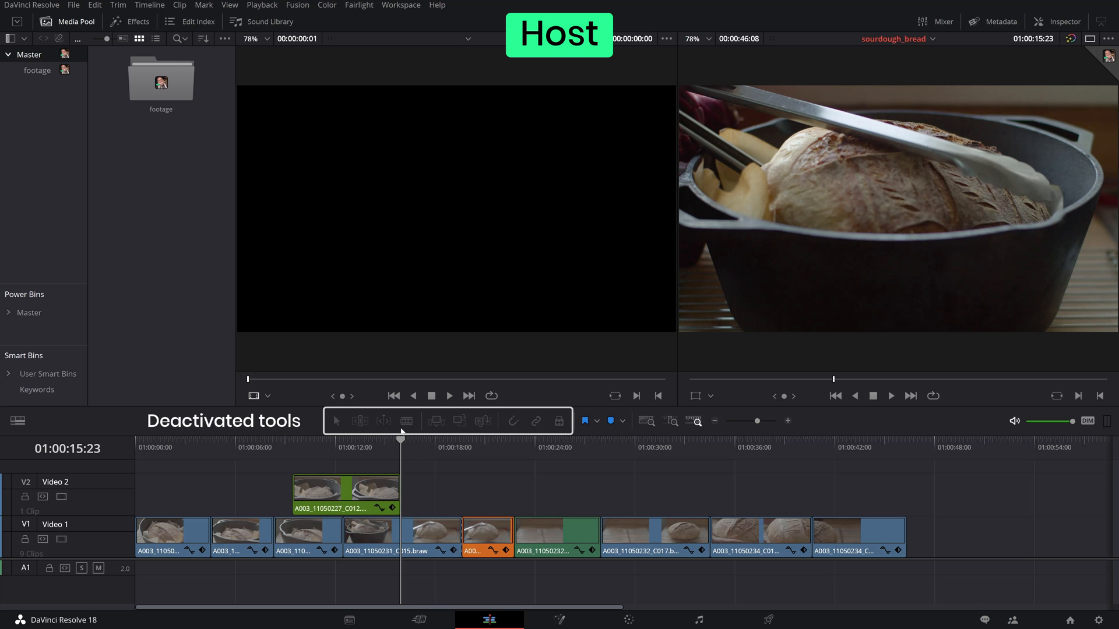
mouse_move(358, 427)
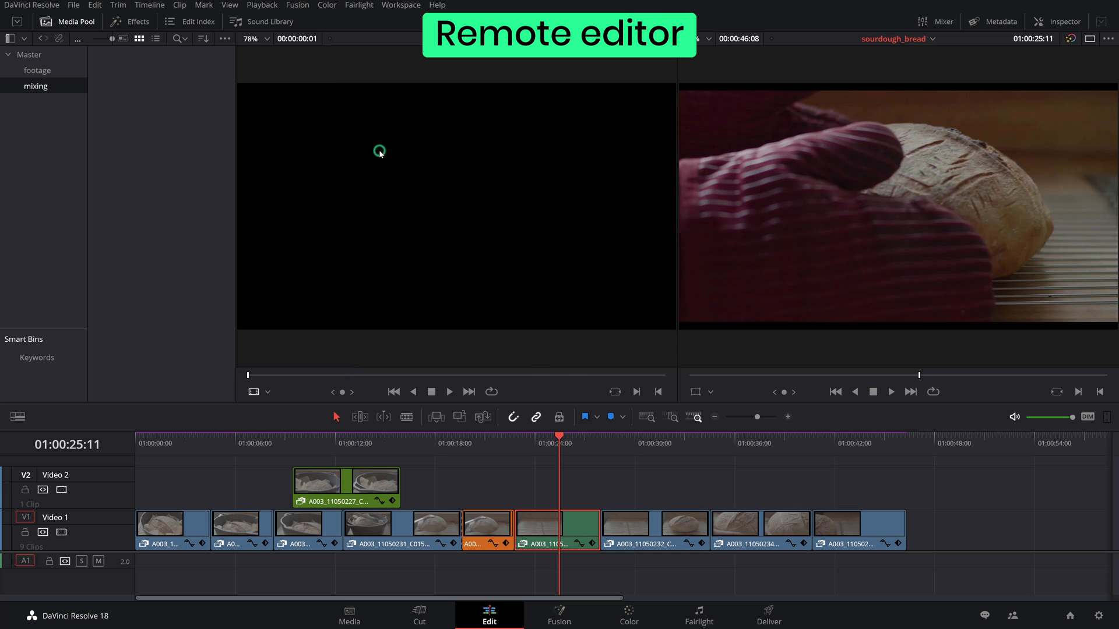
type("mix")
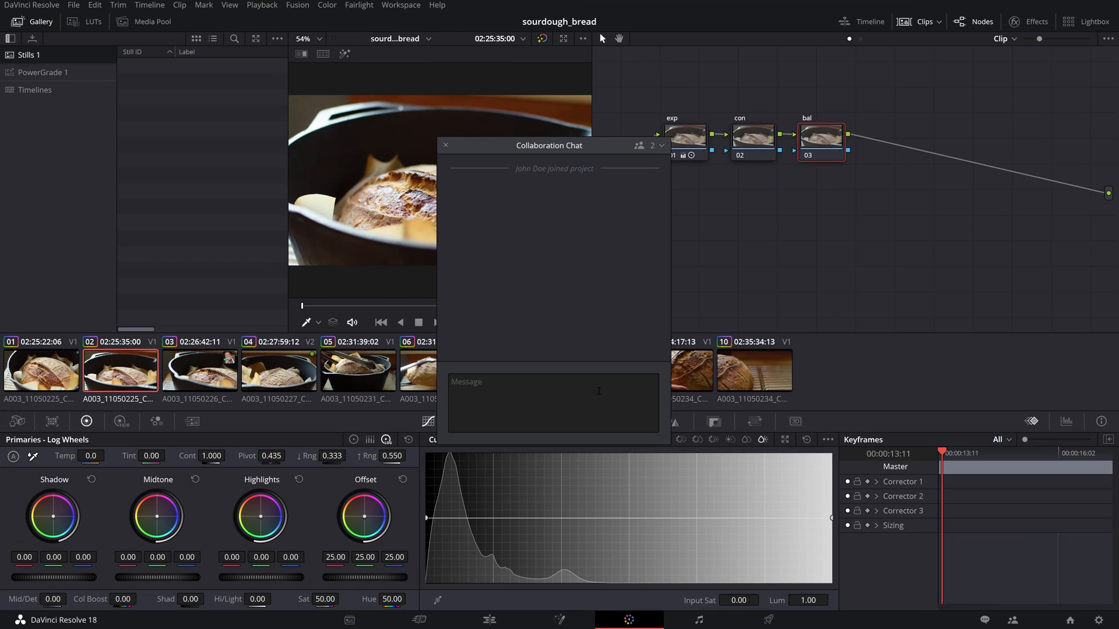
- Send a chat message and rename yourself 'Colorist Joe' in Project Members
type("Can")
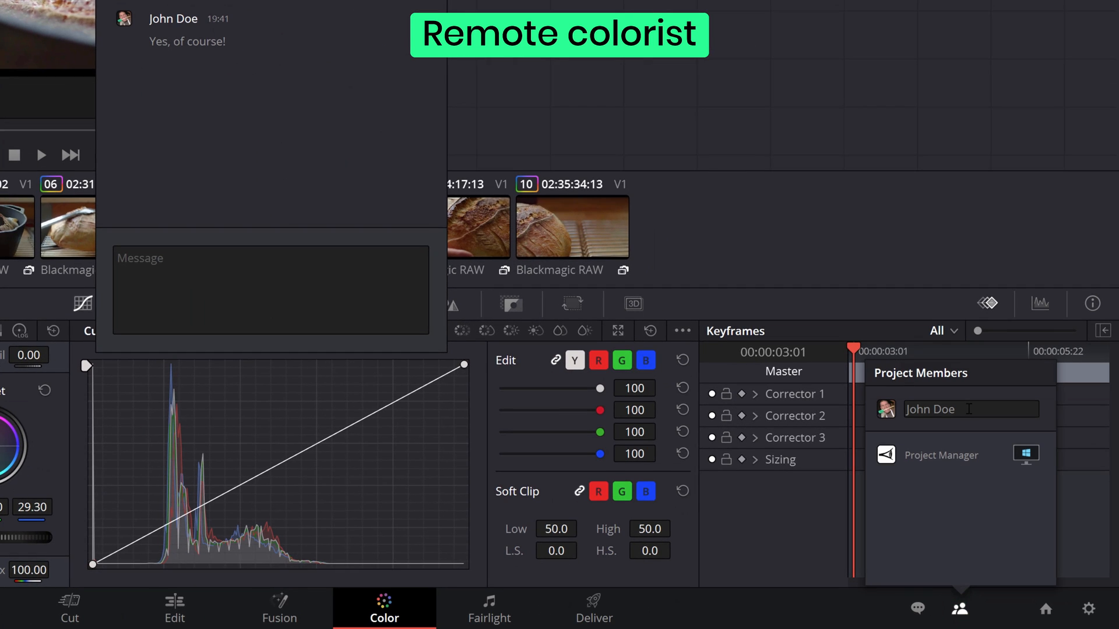
type("Co")
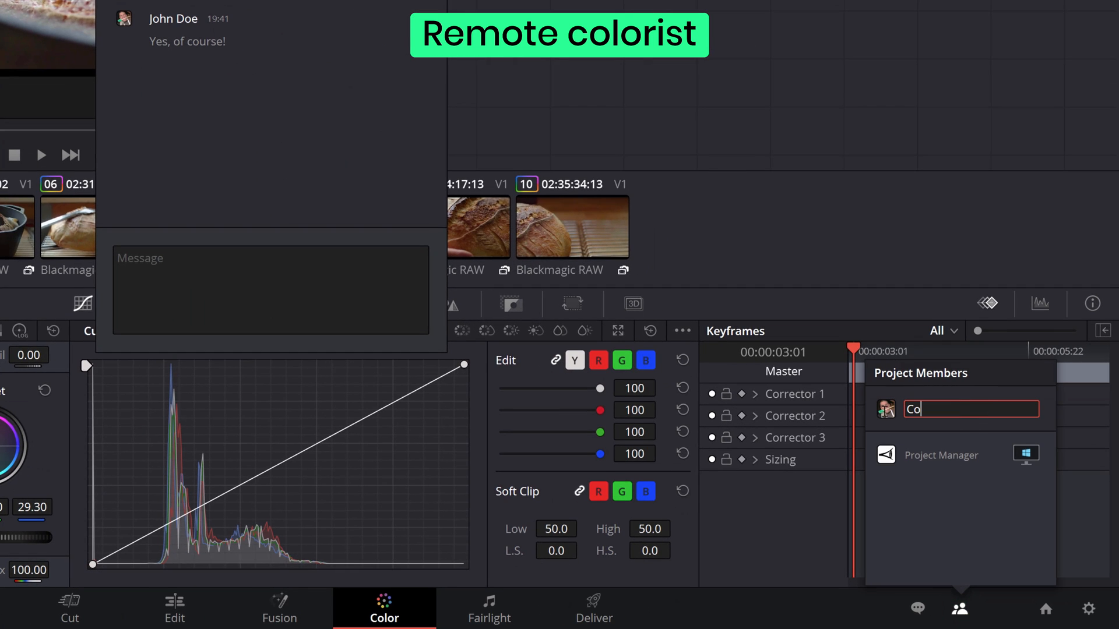
type("Colorist Joe")
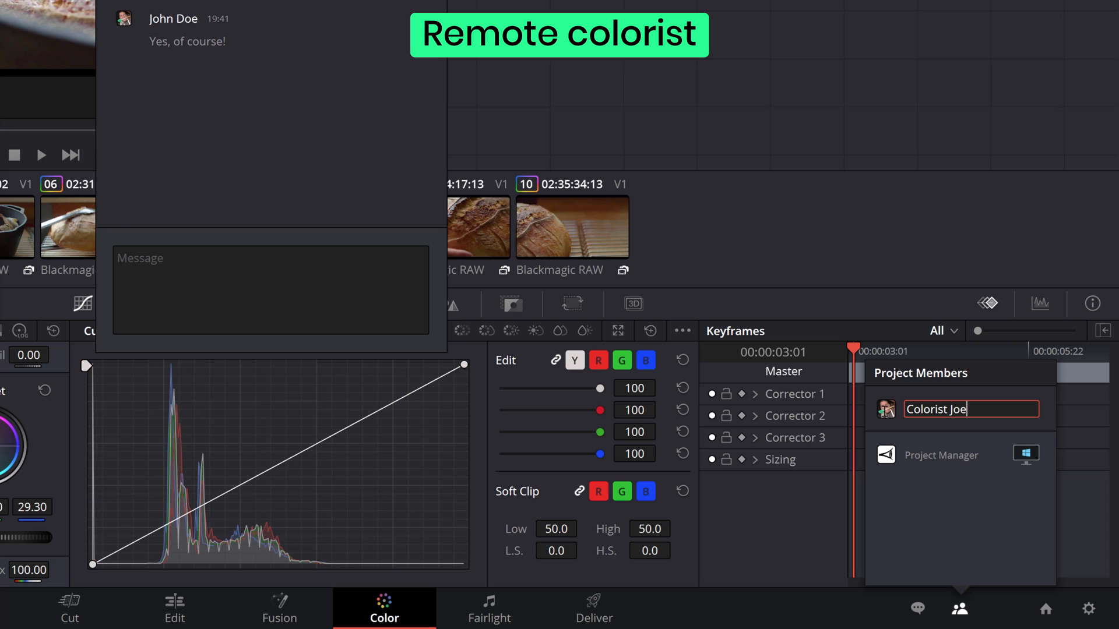
left_click(173, 609)
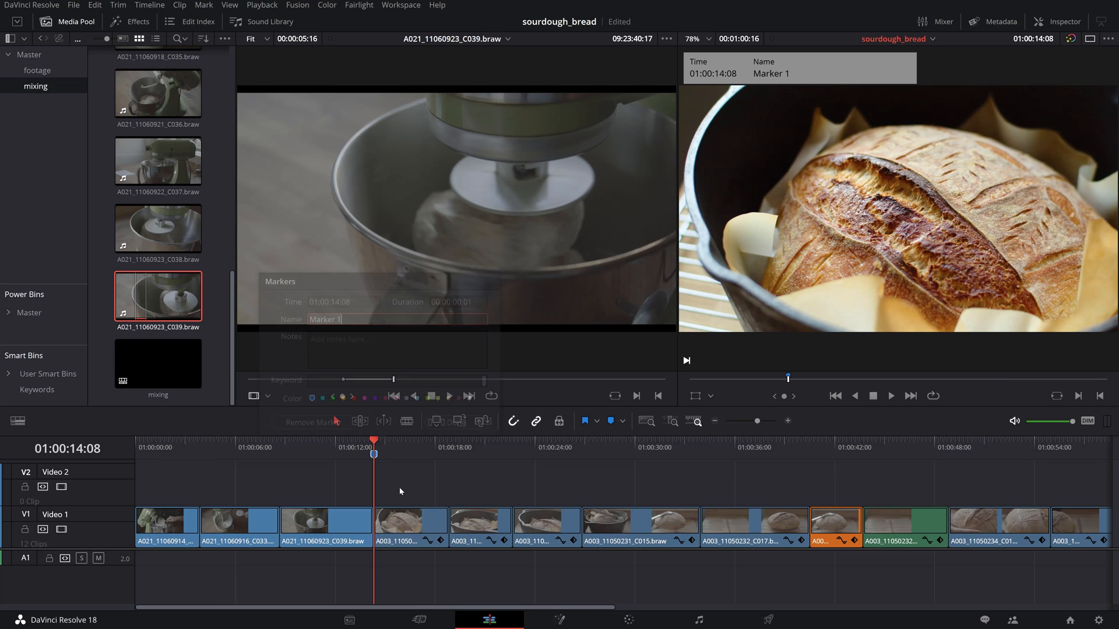
- Name the marker 'can we reduce the temp' and confirm the Markers dialog
type("can we red")
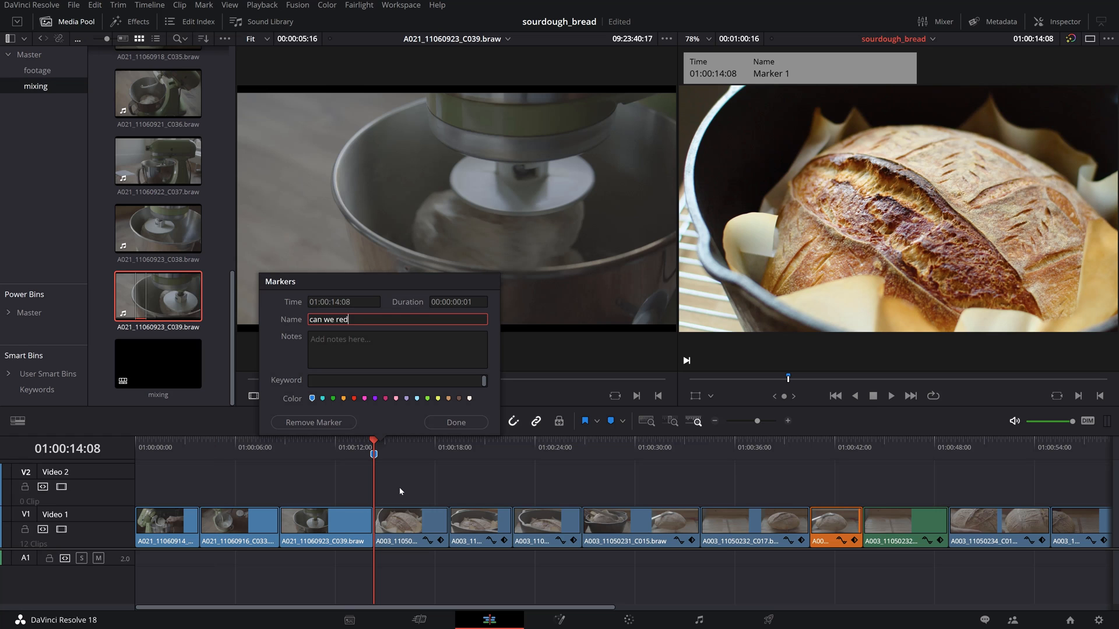
type("uce the temp here")
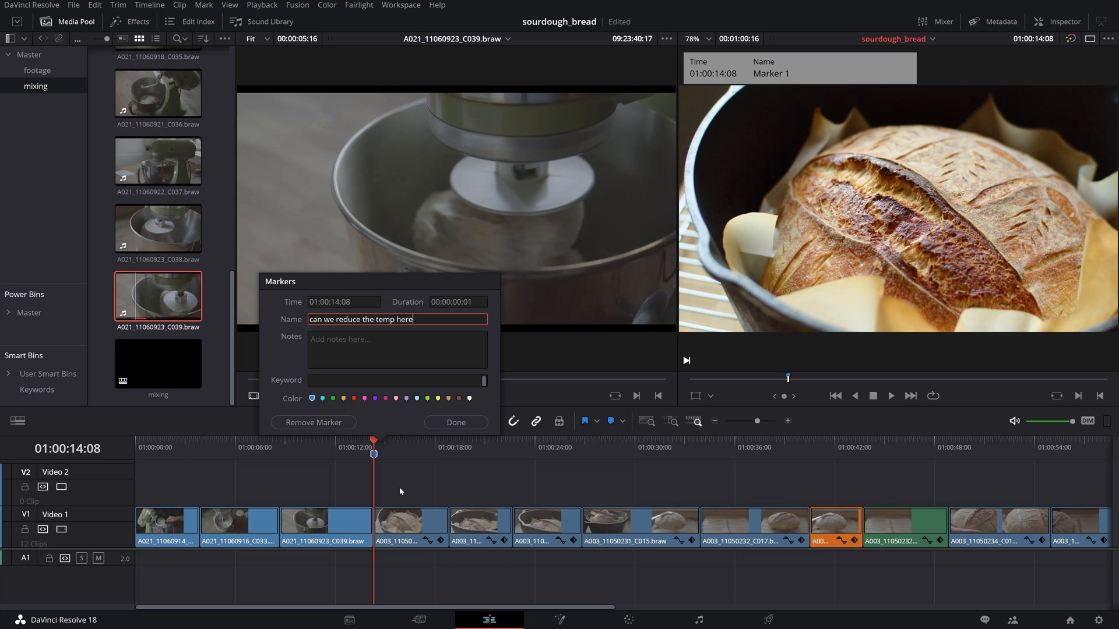
left_click(349, 615)
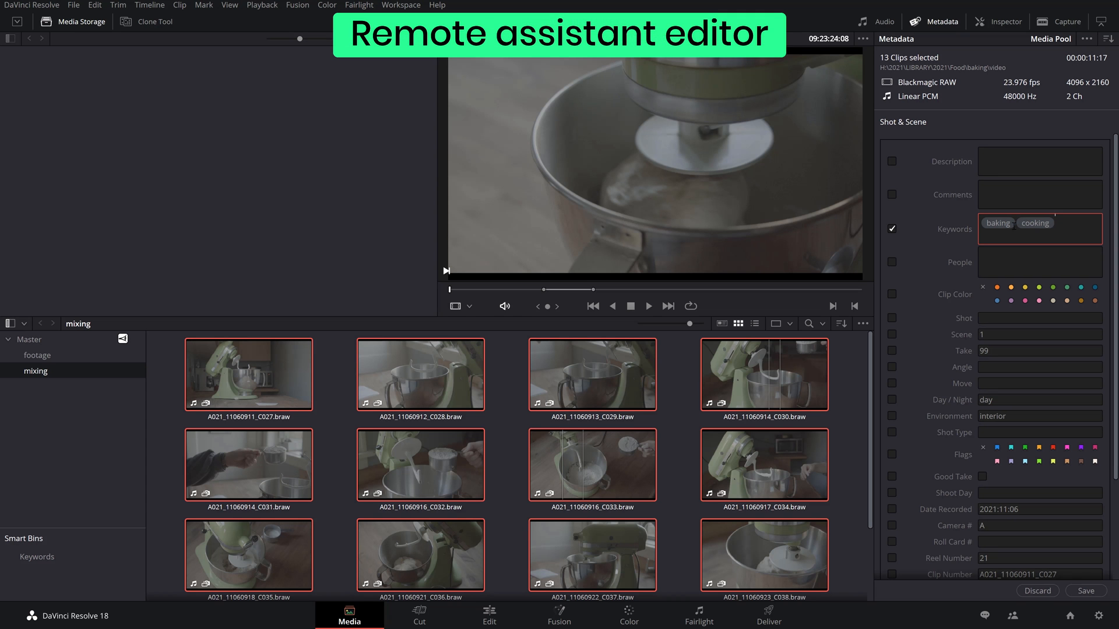
- Add the keyword kitchen to the 13 mixing-bin clips and save the metadata
type("kitchen")
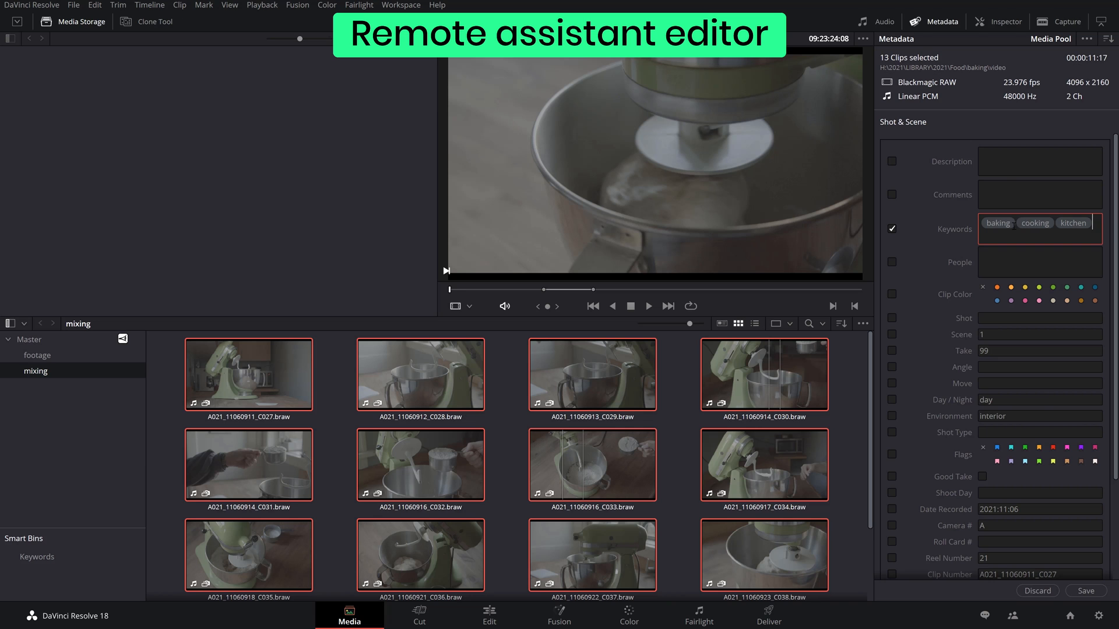
left_click(489, 616)
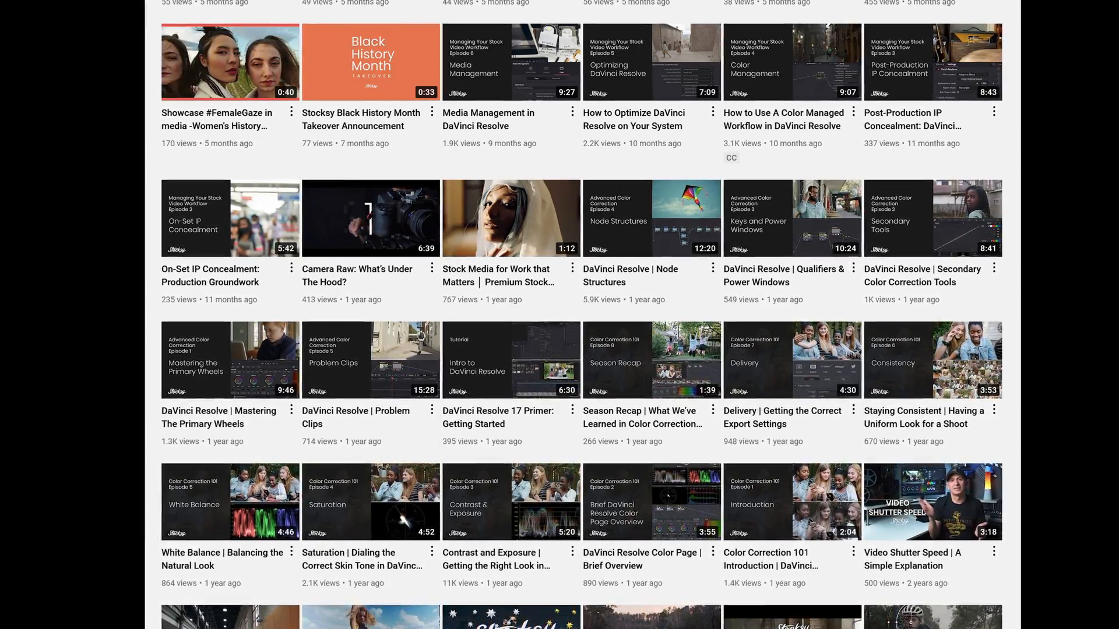
scroll("down", 3)
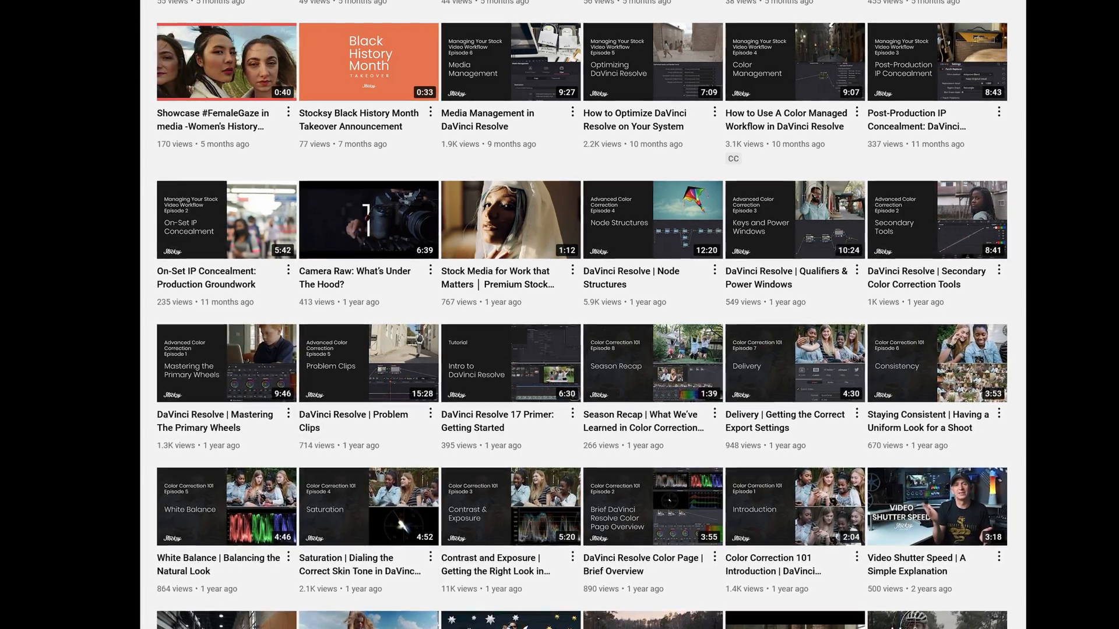